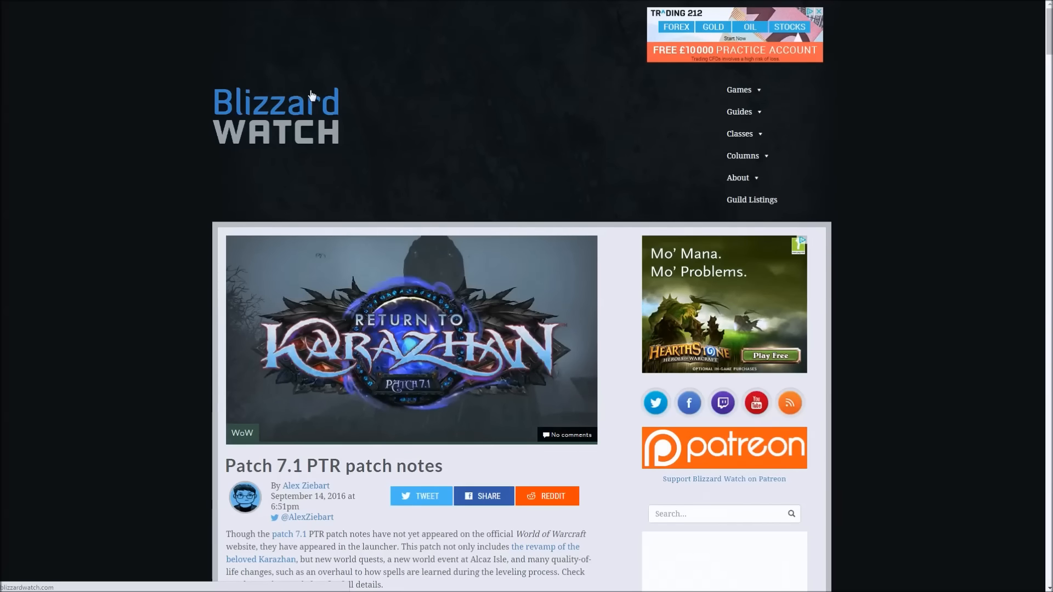
- Scroll the Patch 7.1 PTR notes down through Class Changes until the Paladin entries appear
scroll(down, 3)
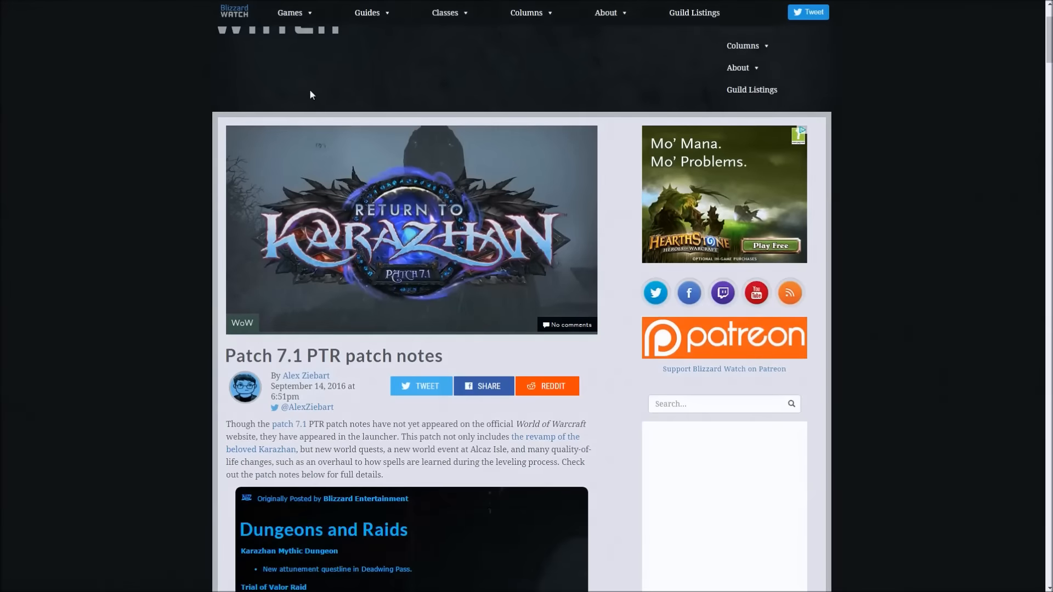
scroll(down, 3)
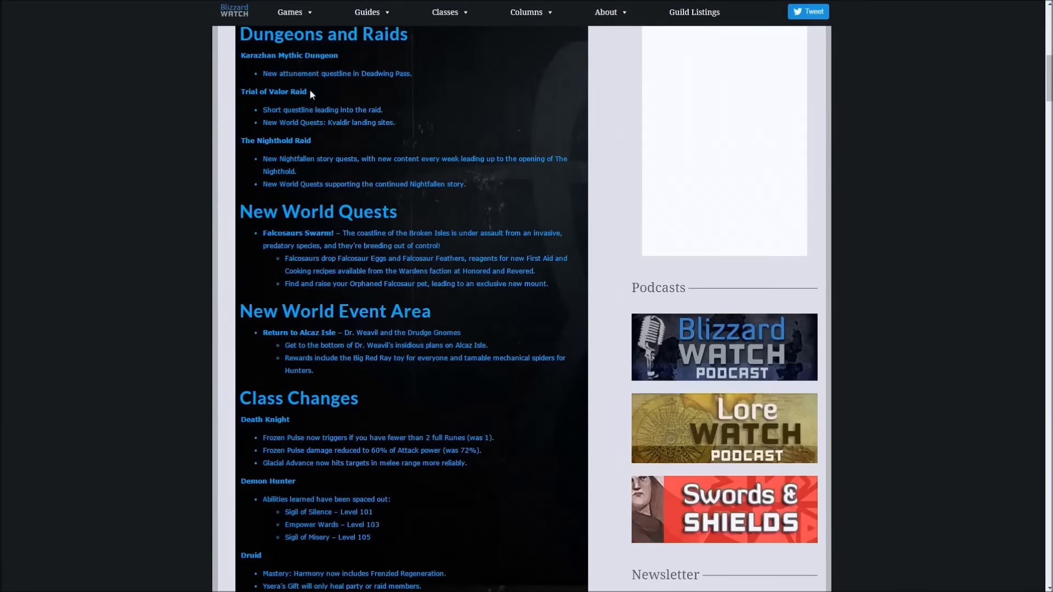
scroll(down, 3)
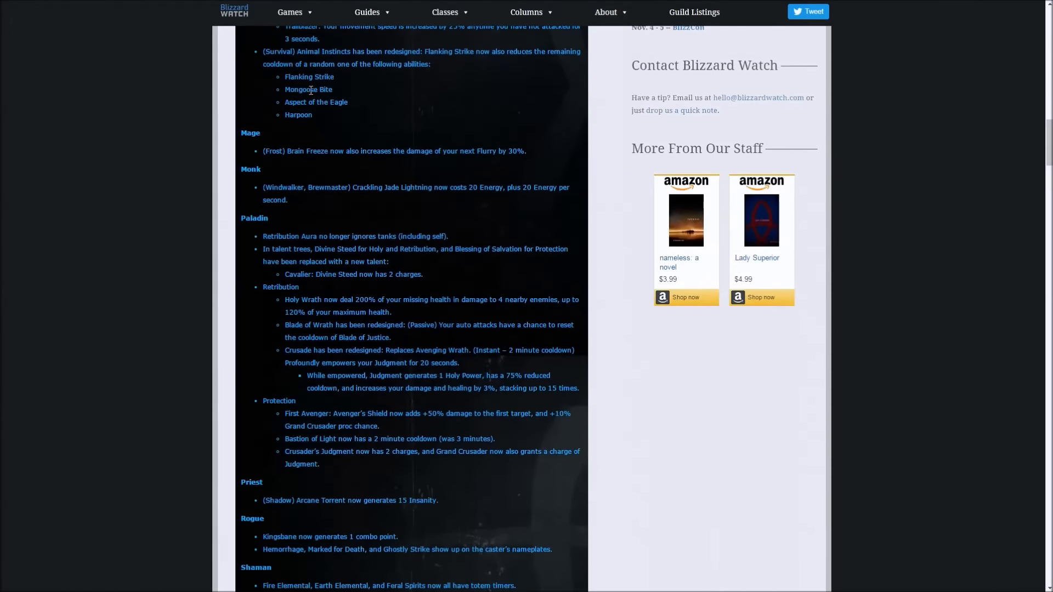
scroll(down, 3)
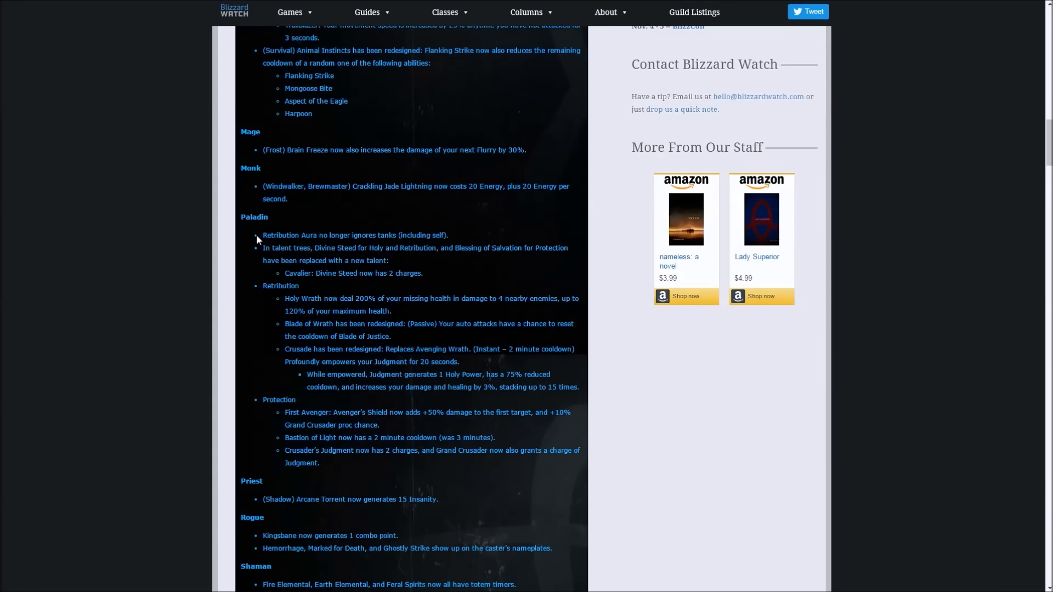
mouse_move(282, 303)
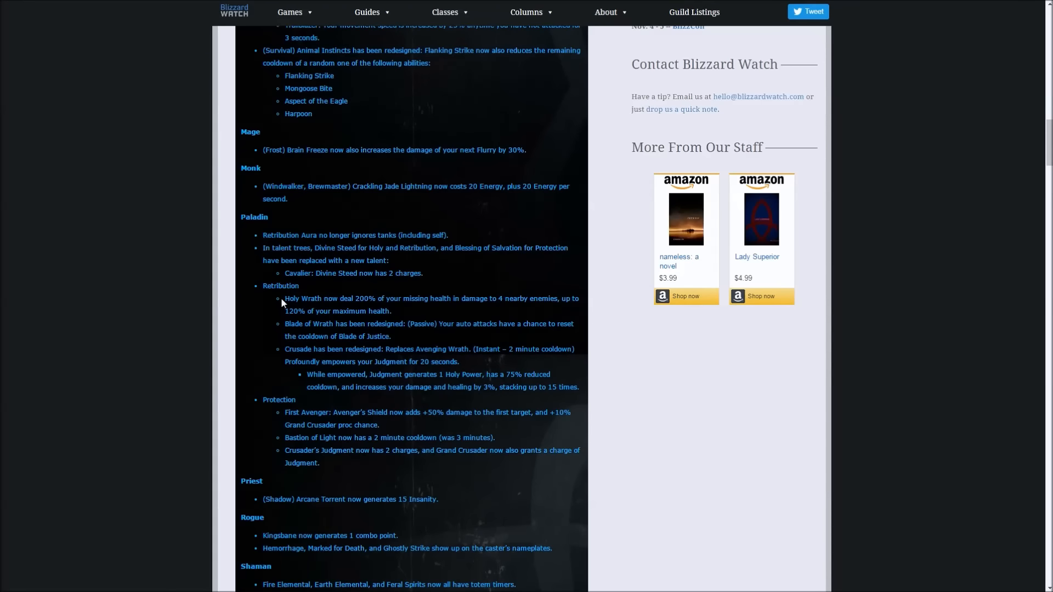
double_click(302, 299)
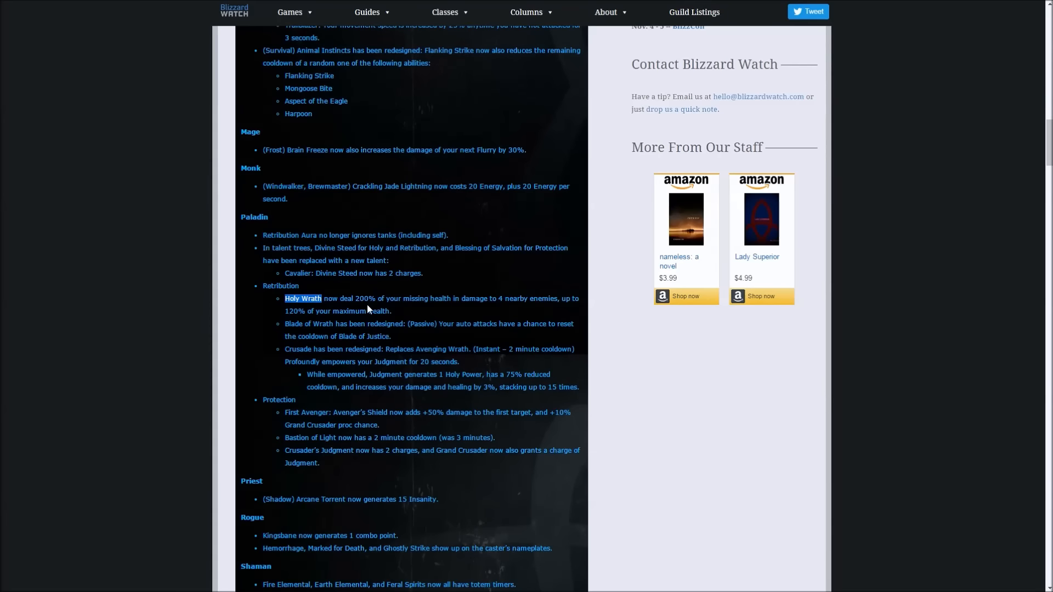
double_click(363, 299)
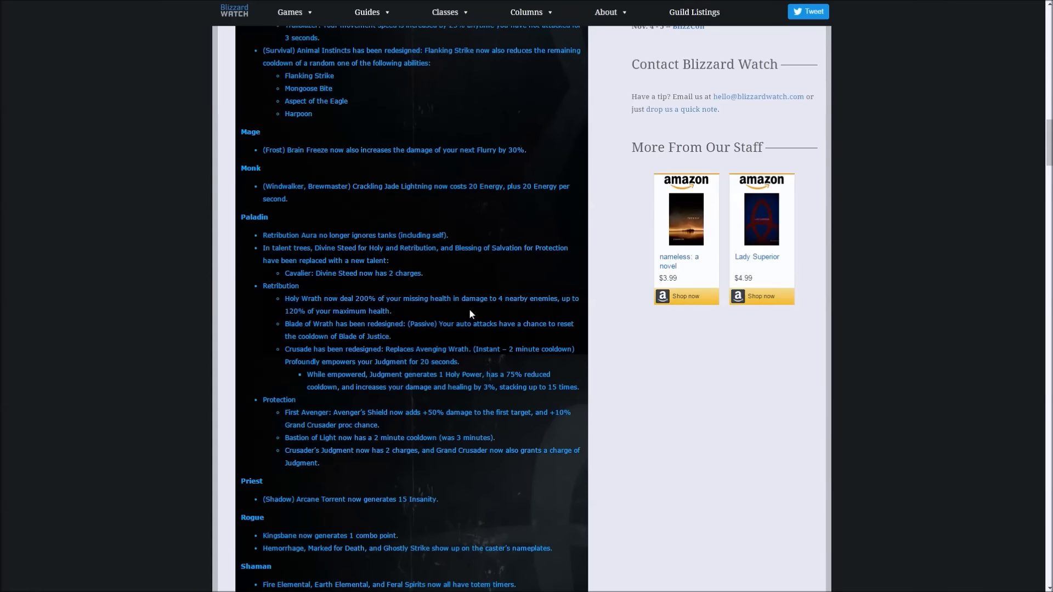
- Move past the Paladin Protection entries so the Priest, Rogue, Shaman and Warlock sections appear
double_click(365, 298)
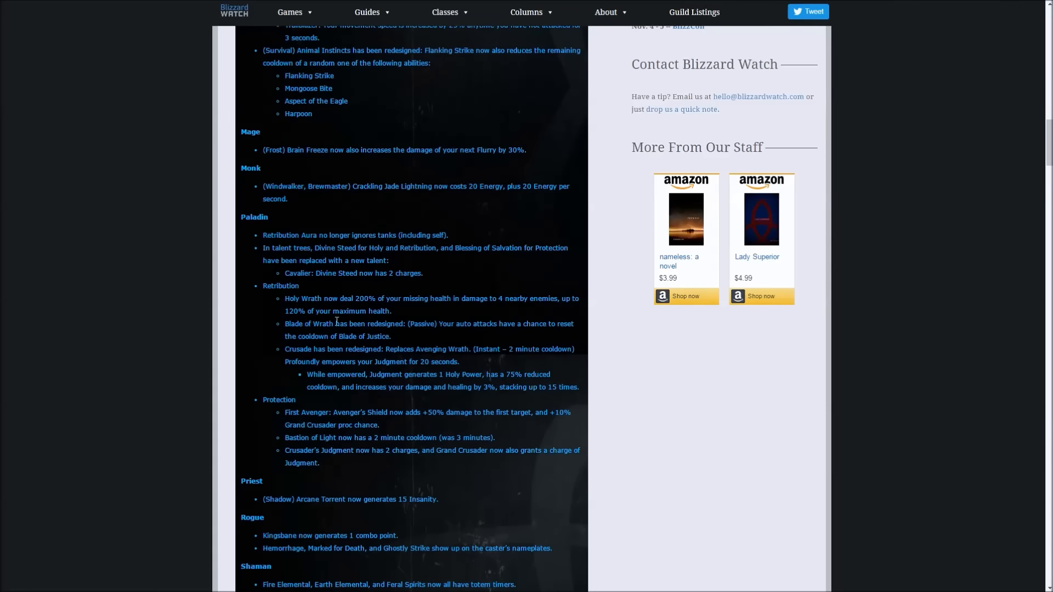
scroll(down, 3)
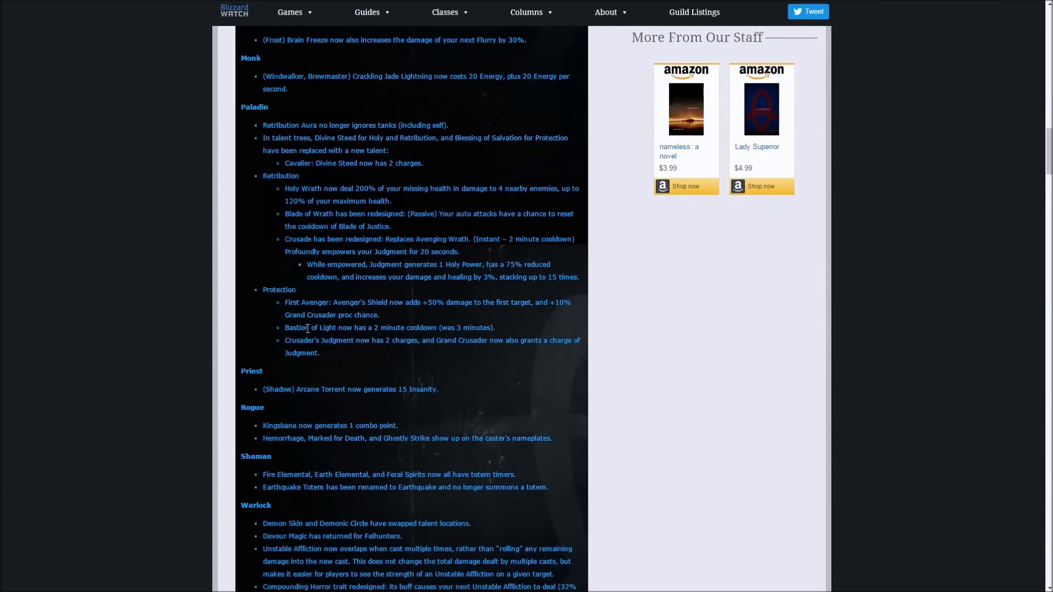